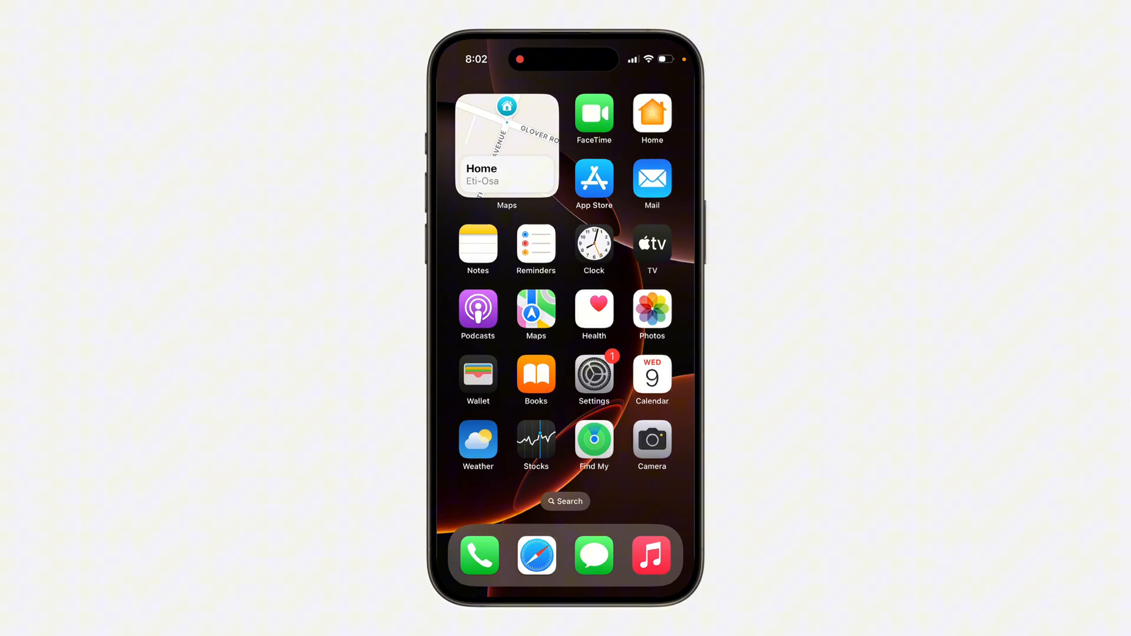
Check Safari's history and find Clear History and Website Data greyed out in Safari settings.
click(535, 555)
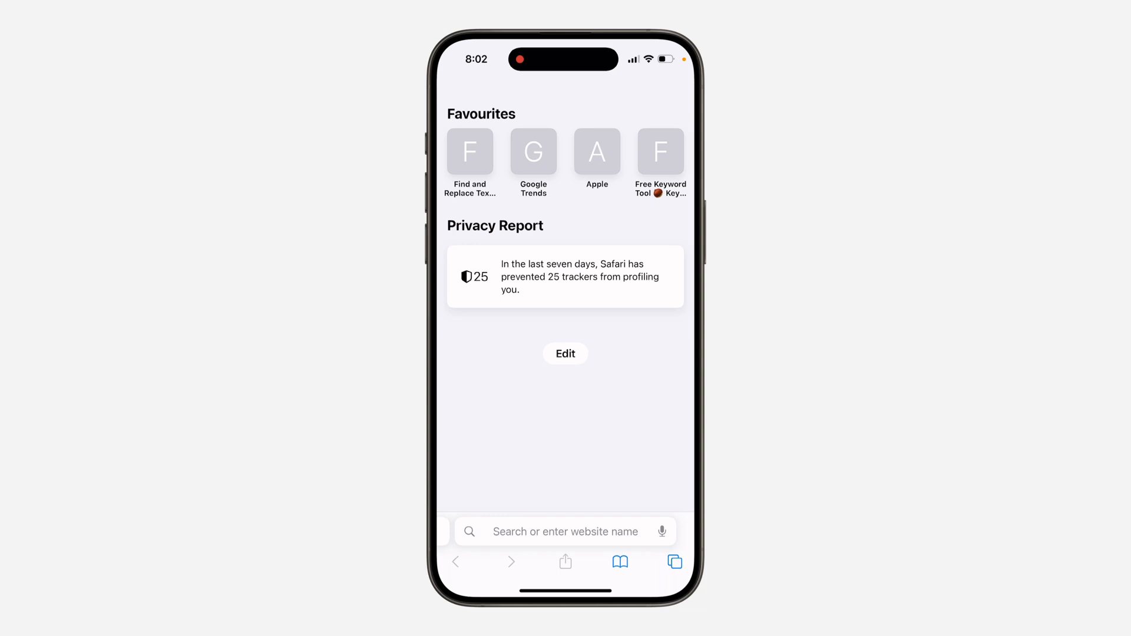
click(619, 561)
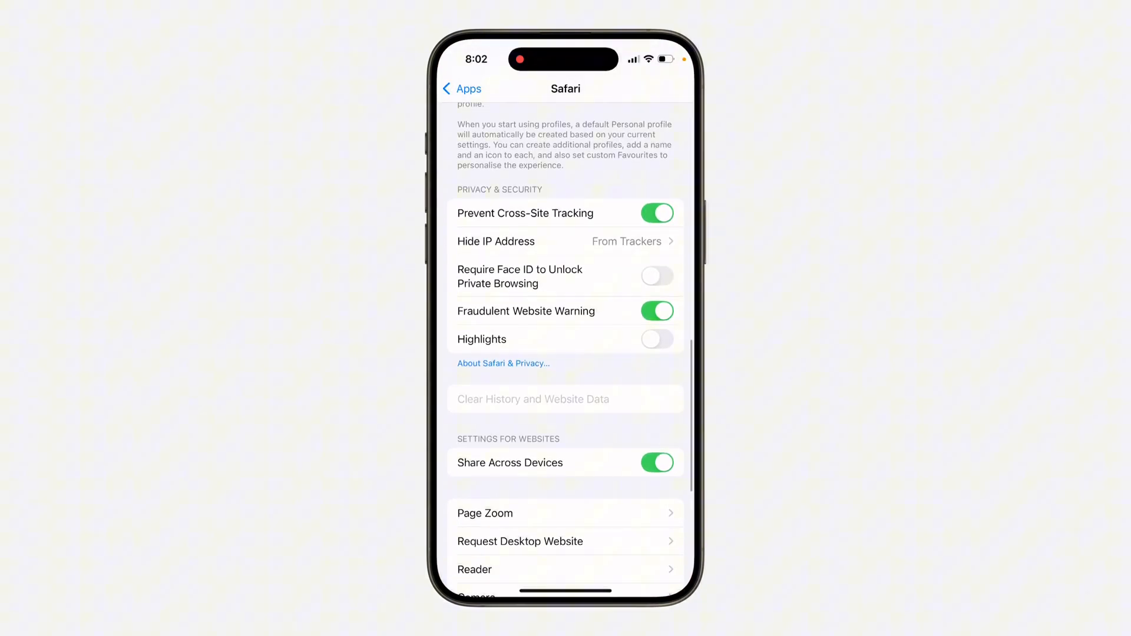
Scroll the main Settings list past Notifications, Focus and Privacy & Security toward Screen Time.
scroll(down, 3)
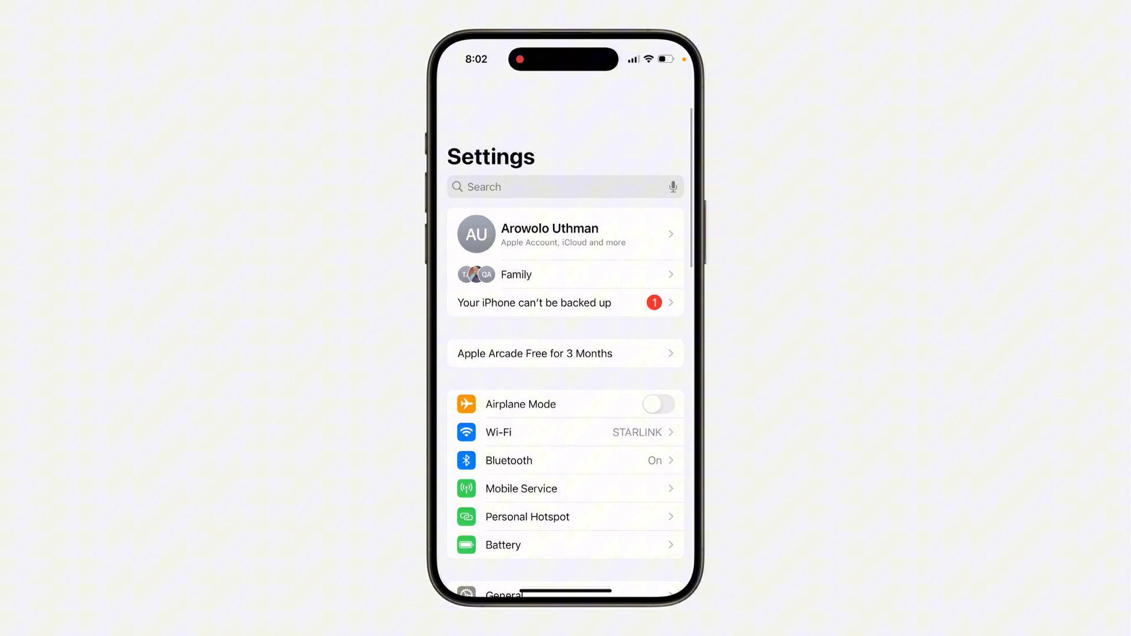
scroll(down, 3)
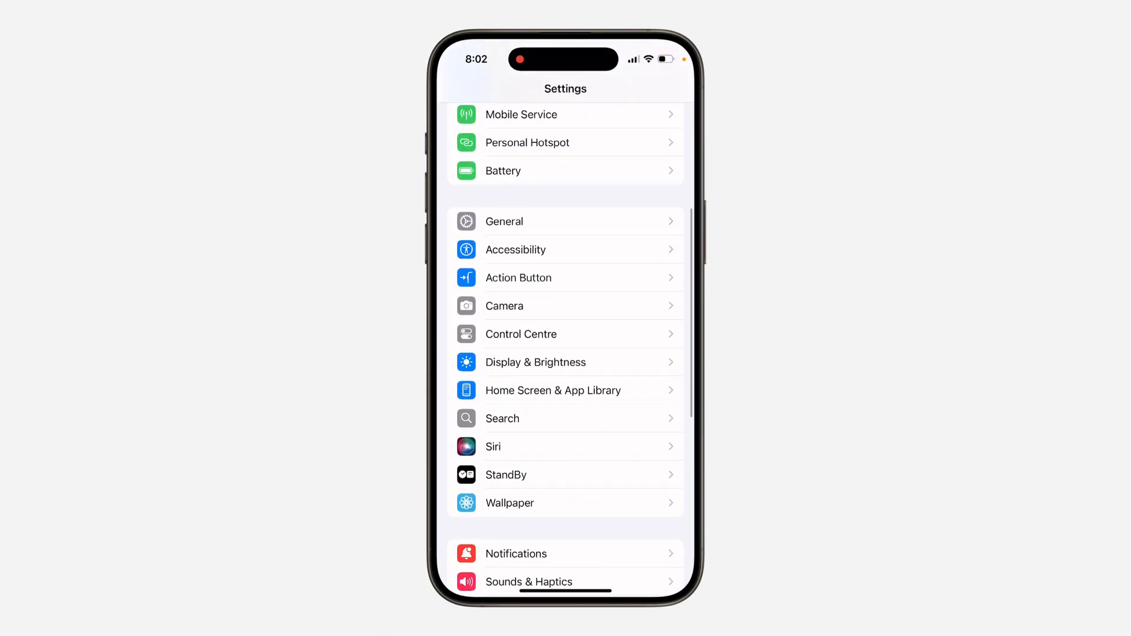
scroll(down, 3)
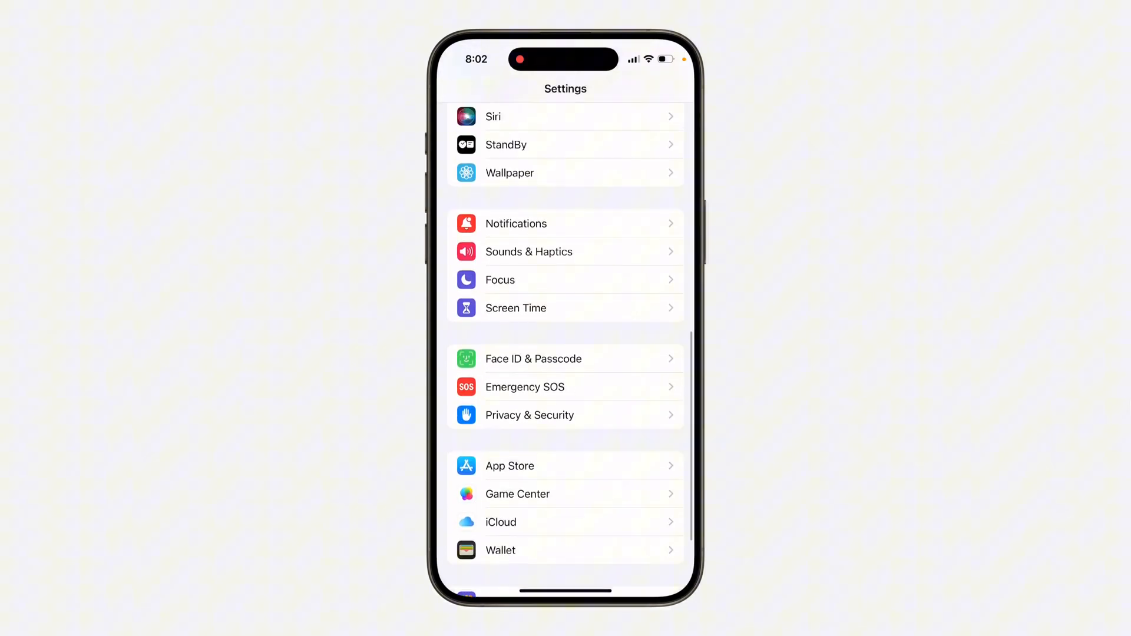
Under Screen Time > Content & Privacy Restrictions, switch Web Content from Limit Adult Websites to Unrestricted.
click(516, 308)
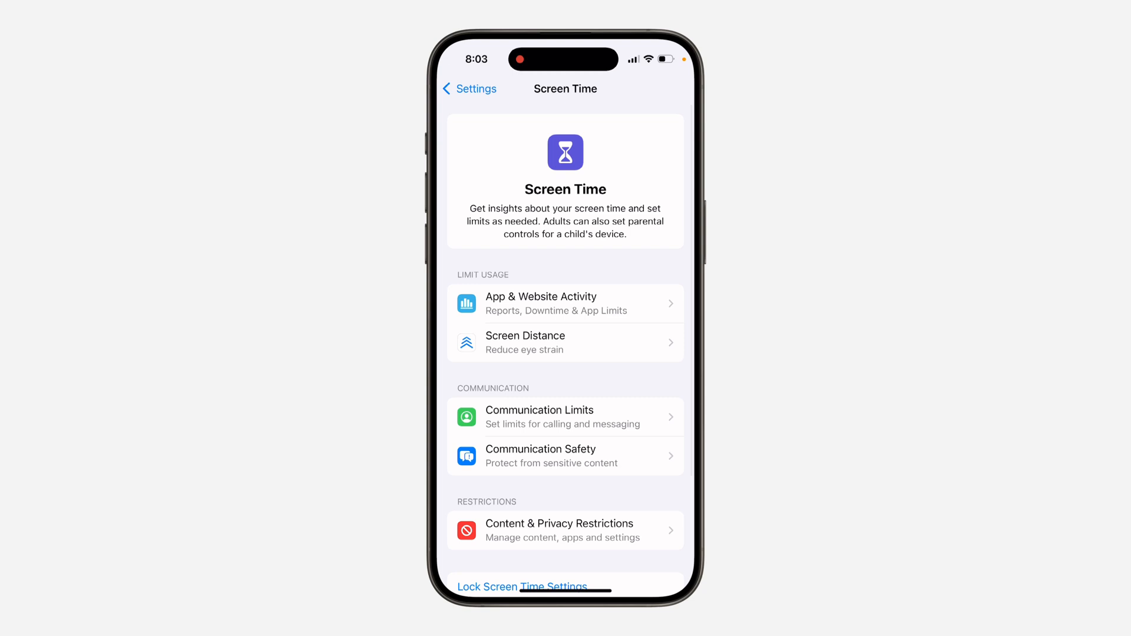
scroll(down, 3)
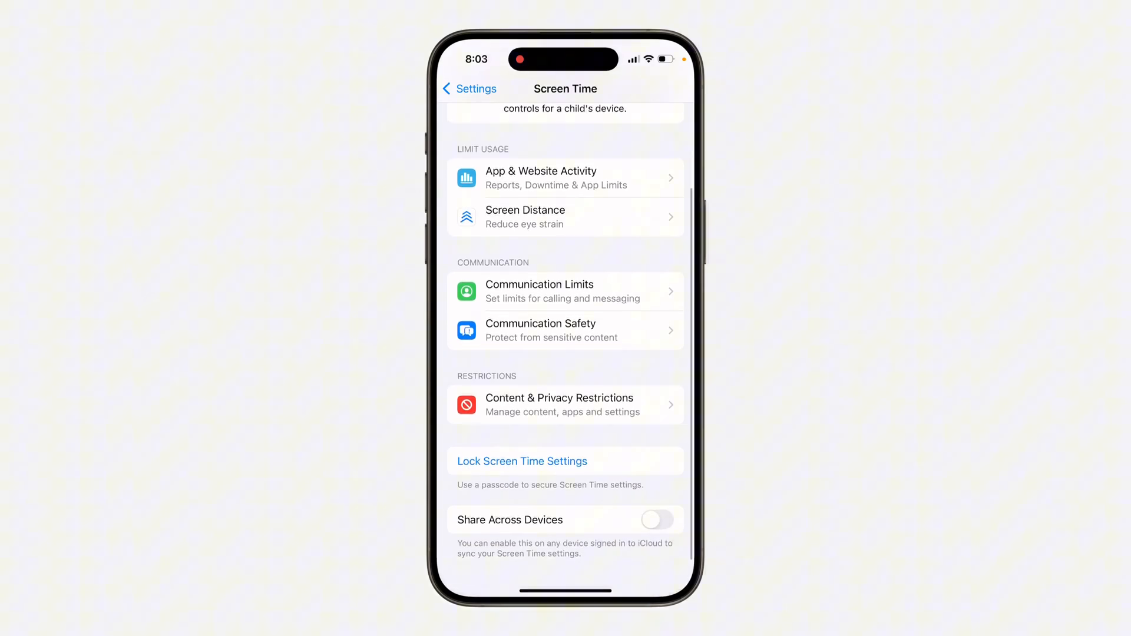
click(564, 405)
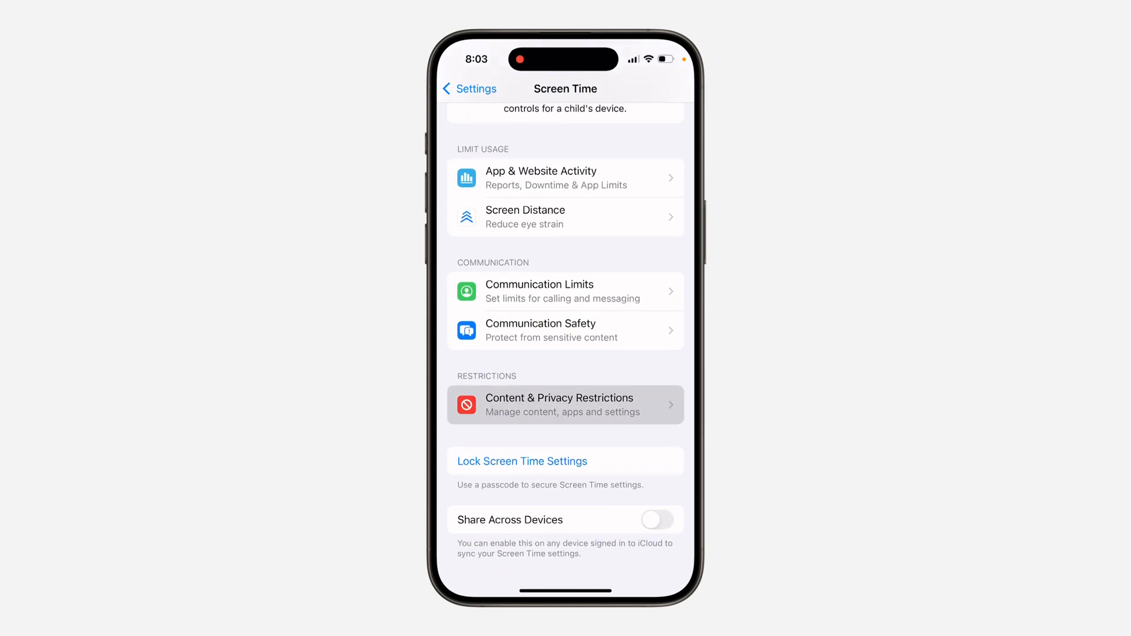
click(565, 404)
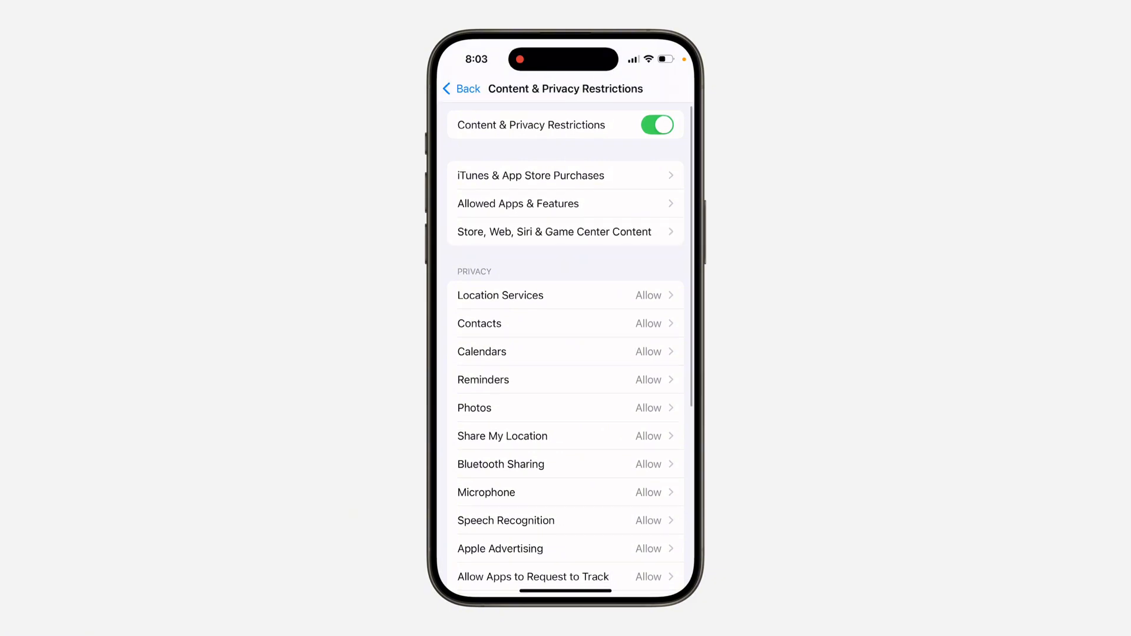
click(554, 232)
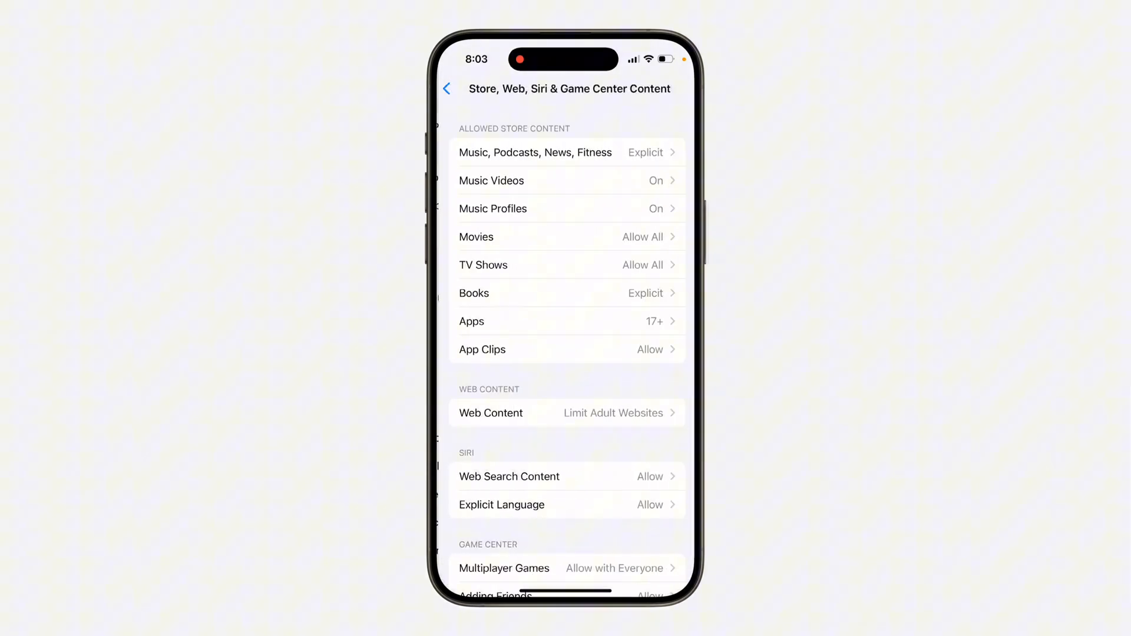
click(564, 413)
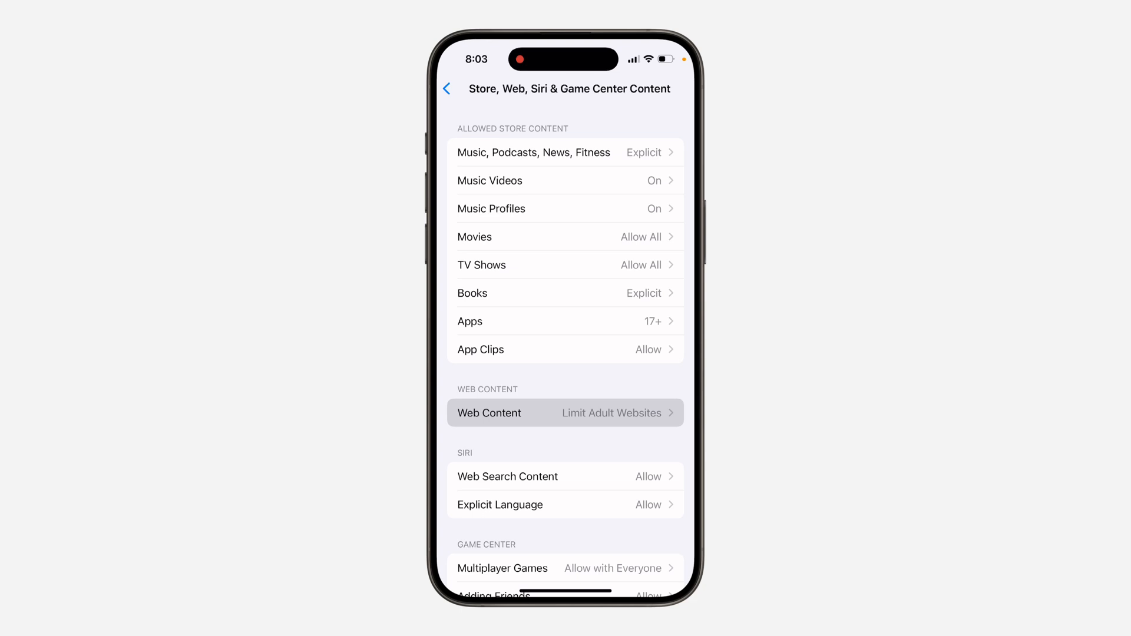
click(565, 413)
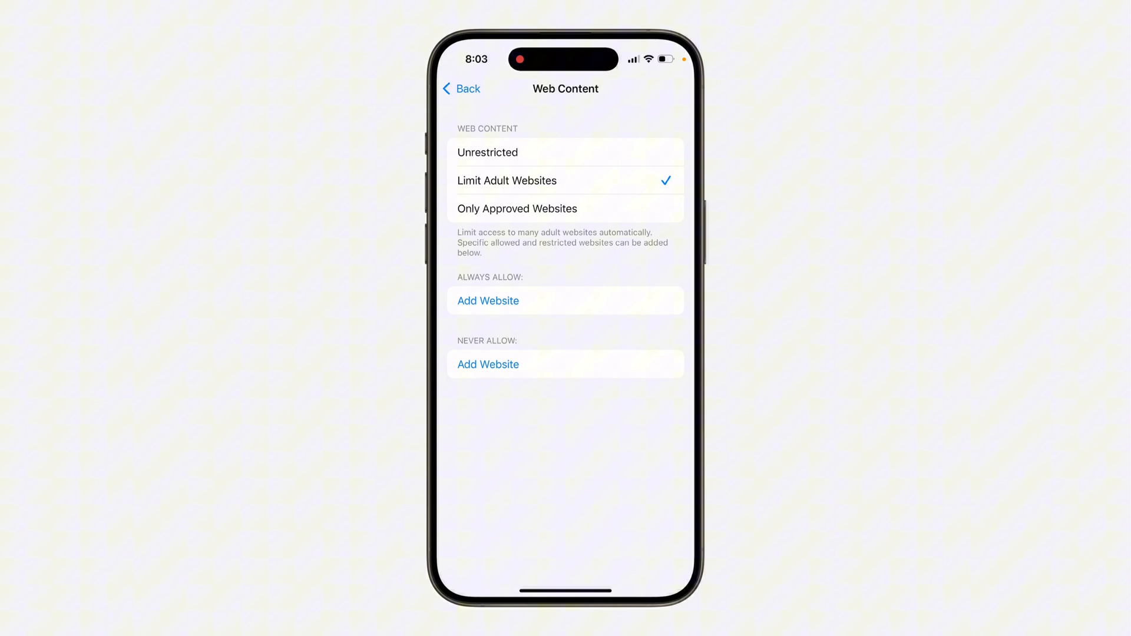
click(487, 152)
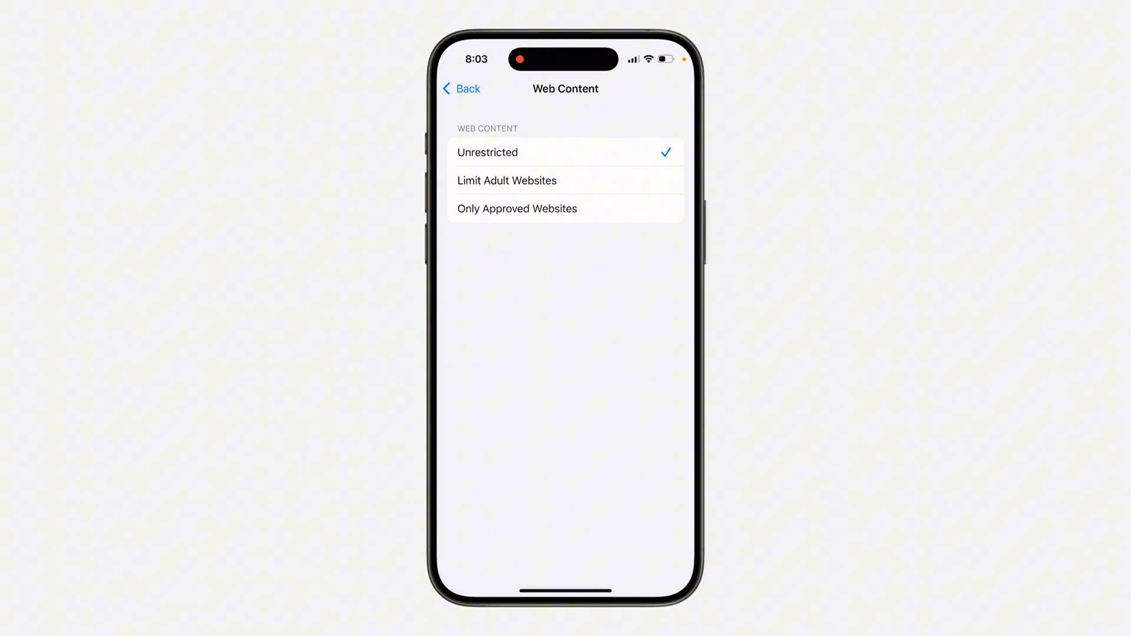
click(460, 89)
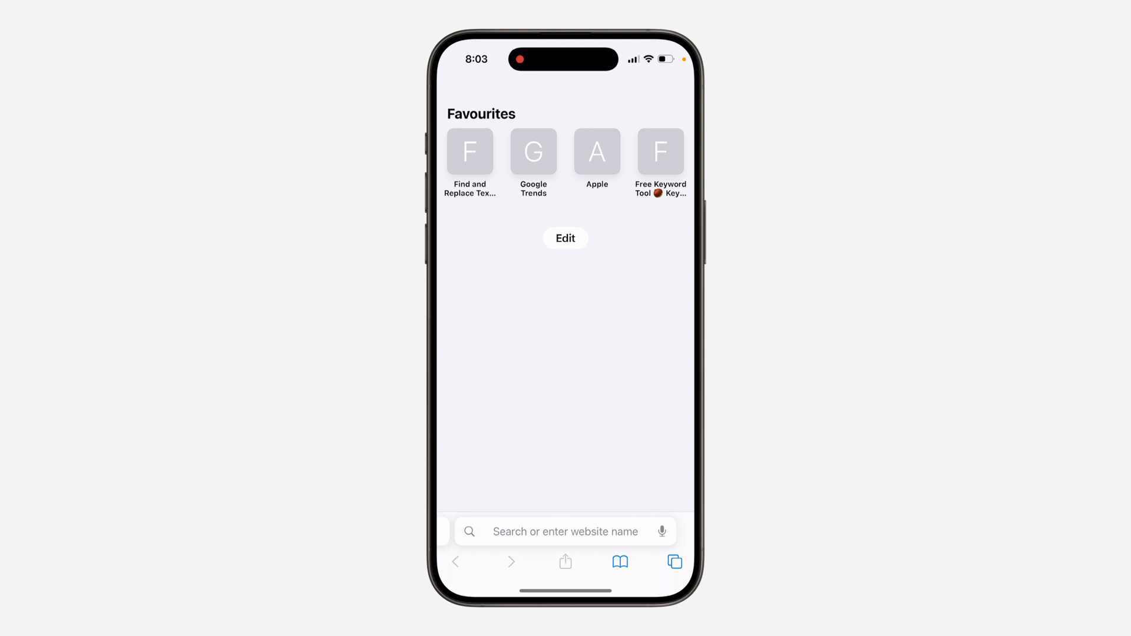
View Safari's History list with Clear now available, then dismiss it.
click(619, 562)
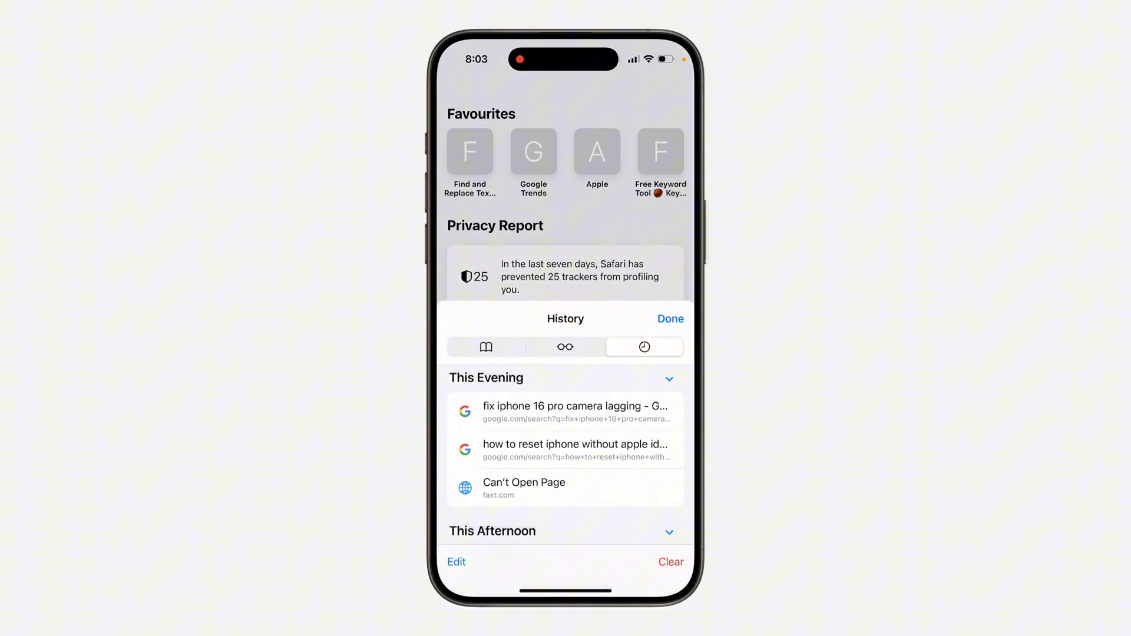
click(671, 562)
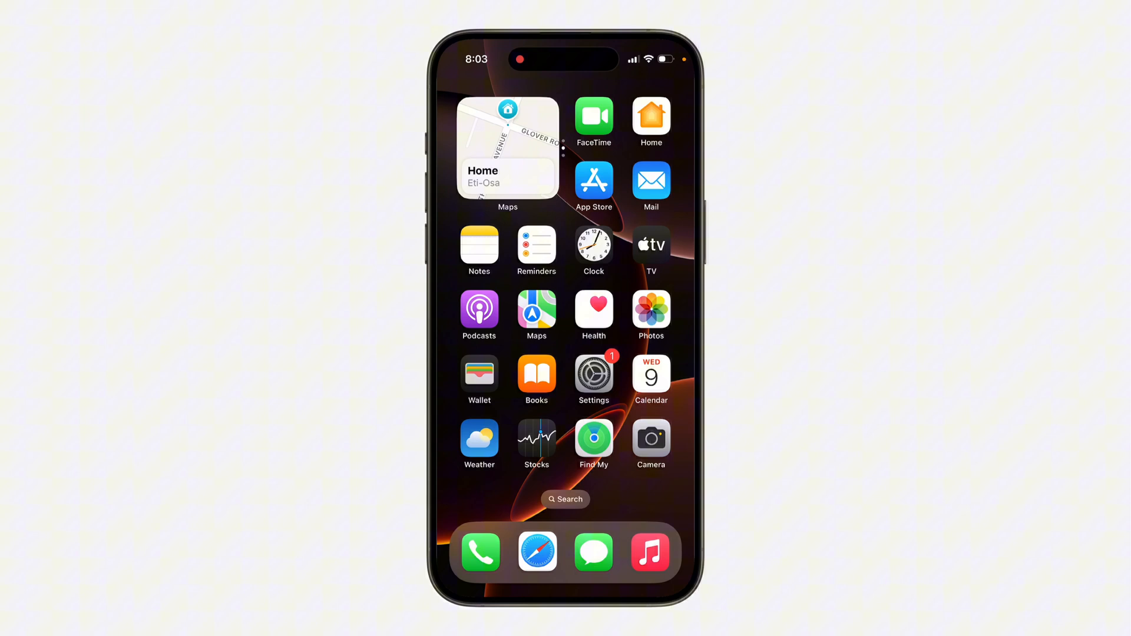
Confirm Safari's Clear History and Website Data is enabled in Settings, then go back to Apps.
click(594, 374)
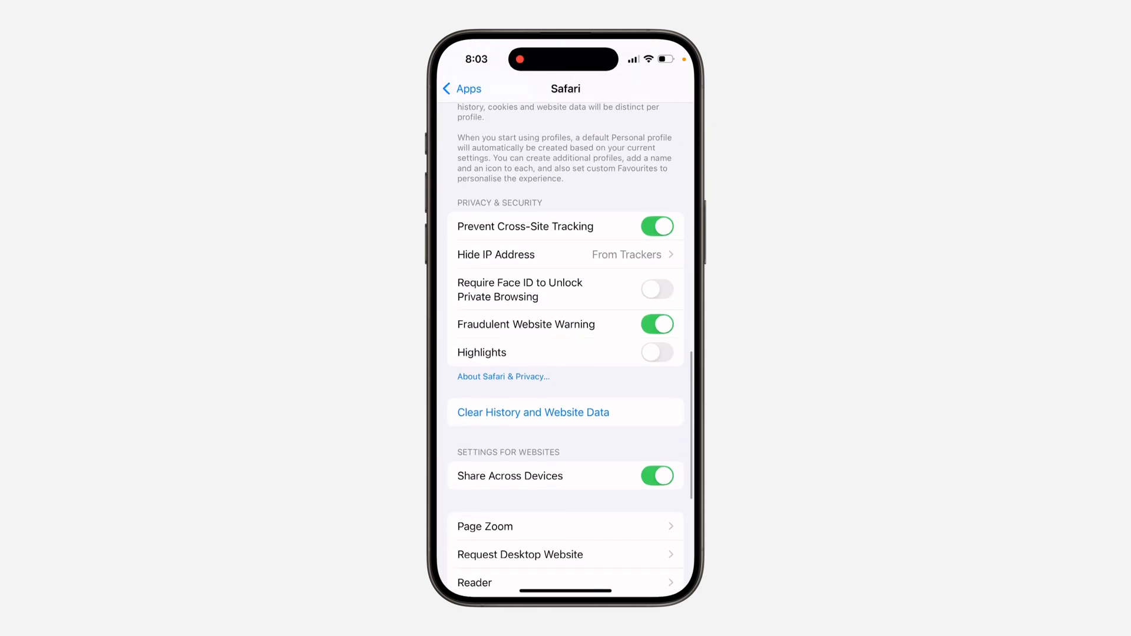
scroll(down, 3)
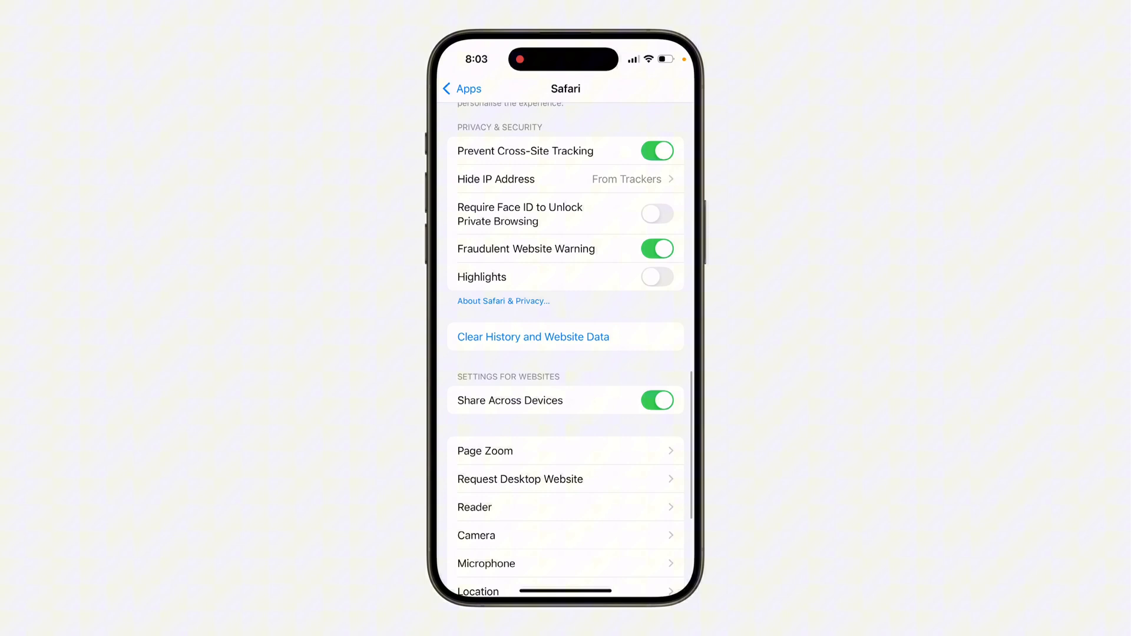
click(461, 89)
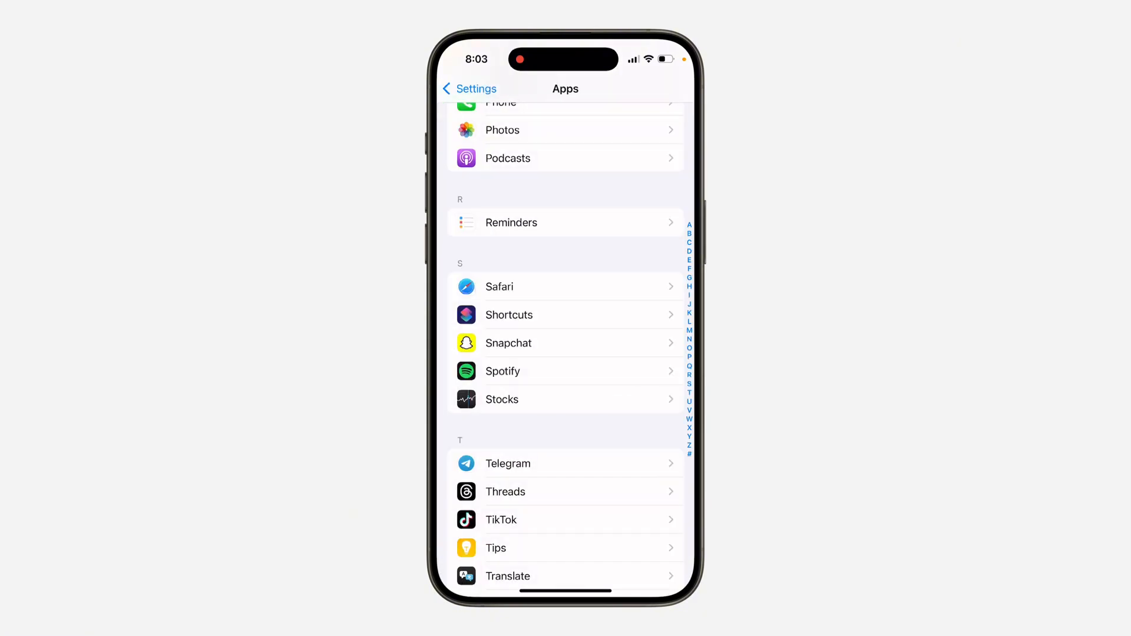